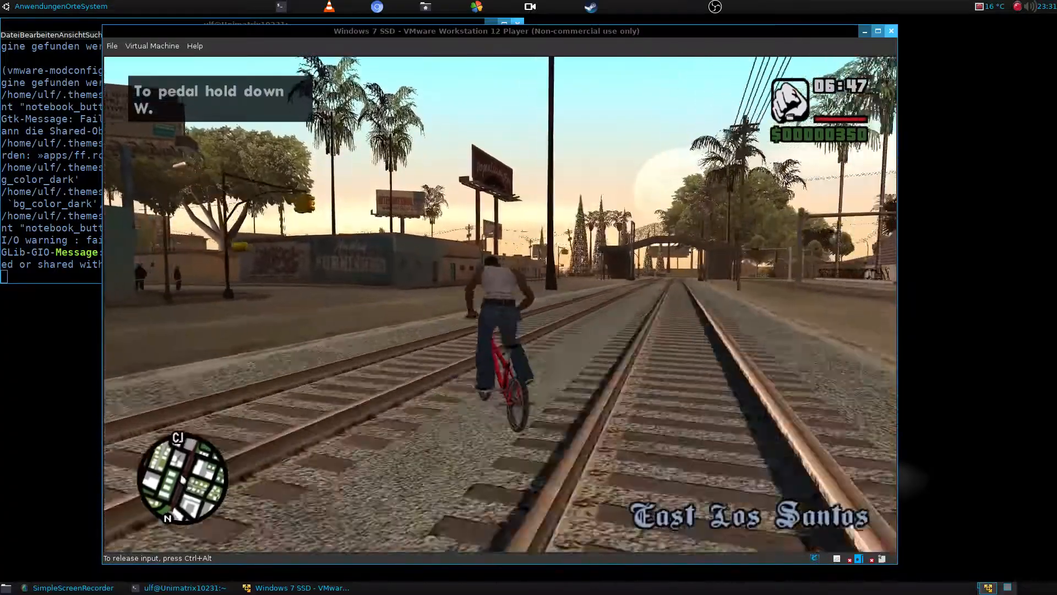
Step: Pedal CJ's BMX forward along the East Los Santos railway tracks
key("w")
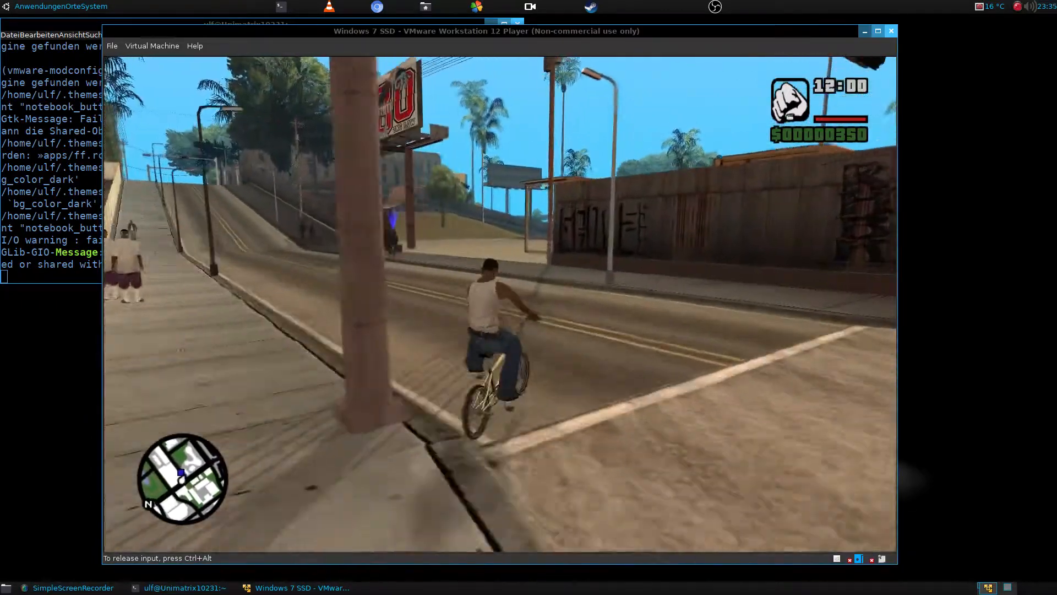
Step: Pedal the BMX forward along the sidewalk beside the graffiti-covered wooden wall
key("w")
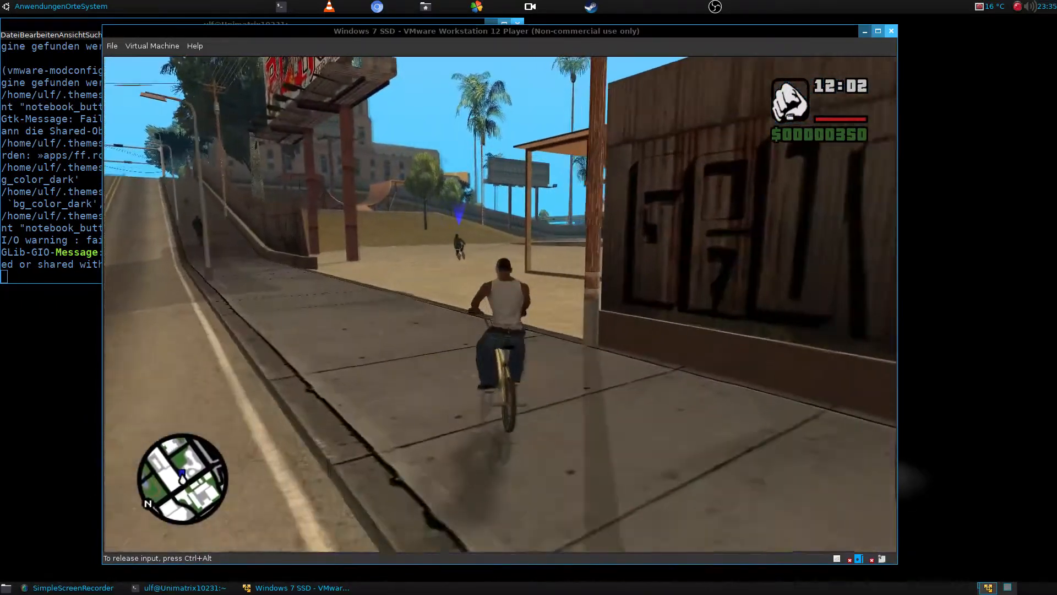